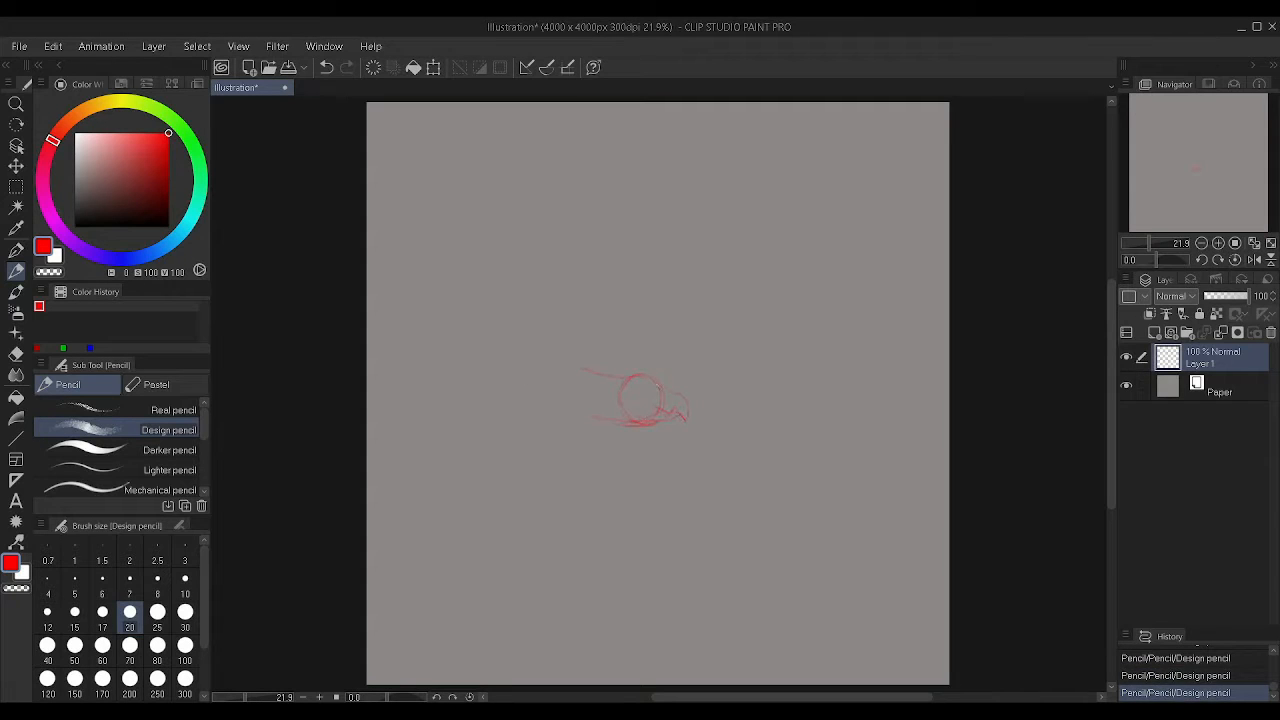
- Sketch the raptor's crouched body, long tail and a first rough of the rider in red Design pencil
{"action": "left_click_drag", "start_coordinate": [610, 400], "coordinate": [700, 430]}
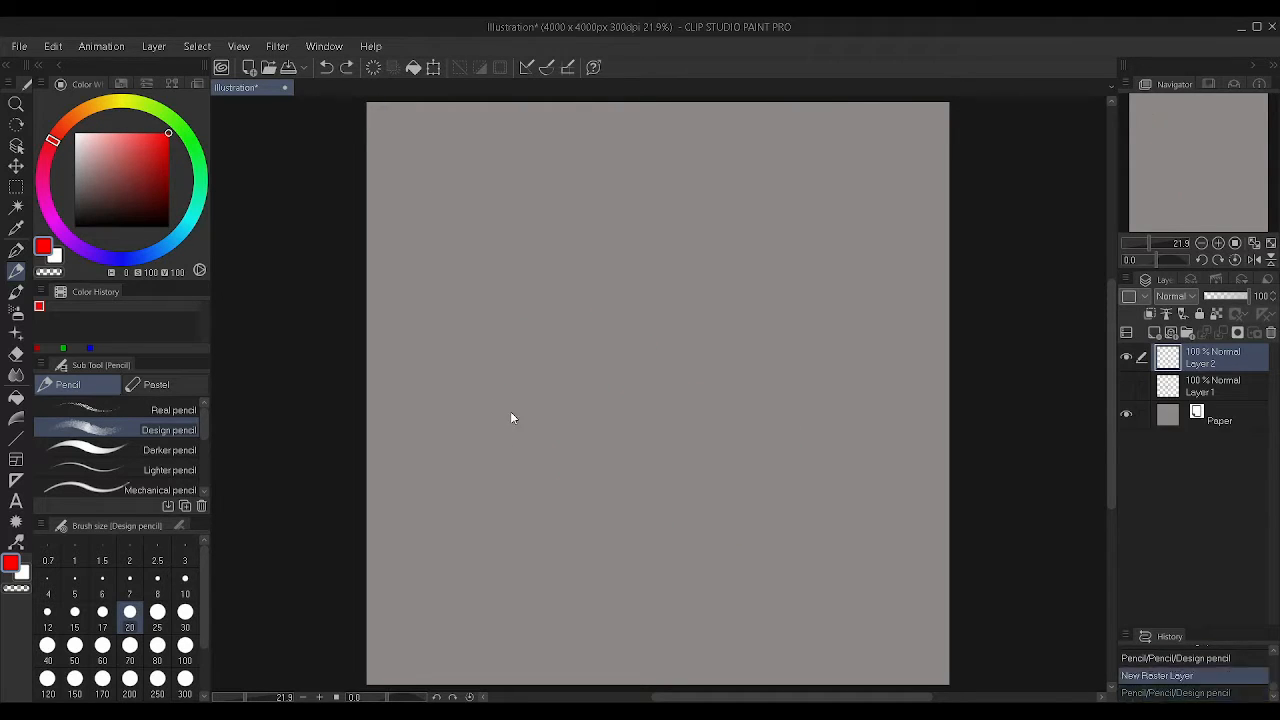
{"action": "left_click_drag", "start_coordinate": [850, 180], "coordinate": [510, 420]}
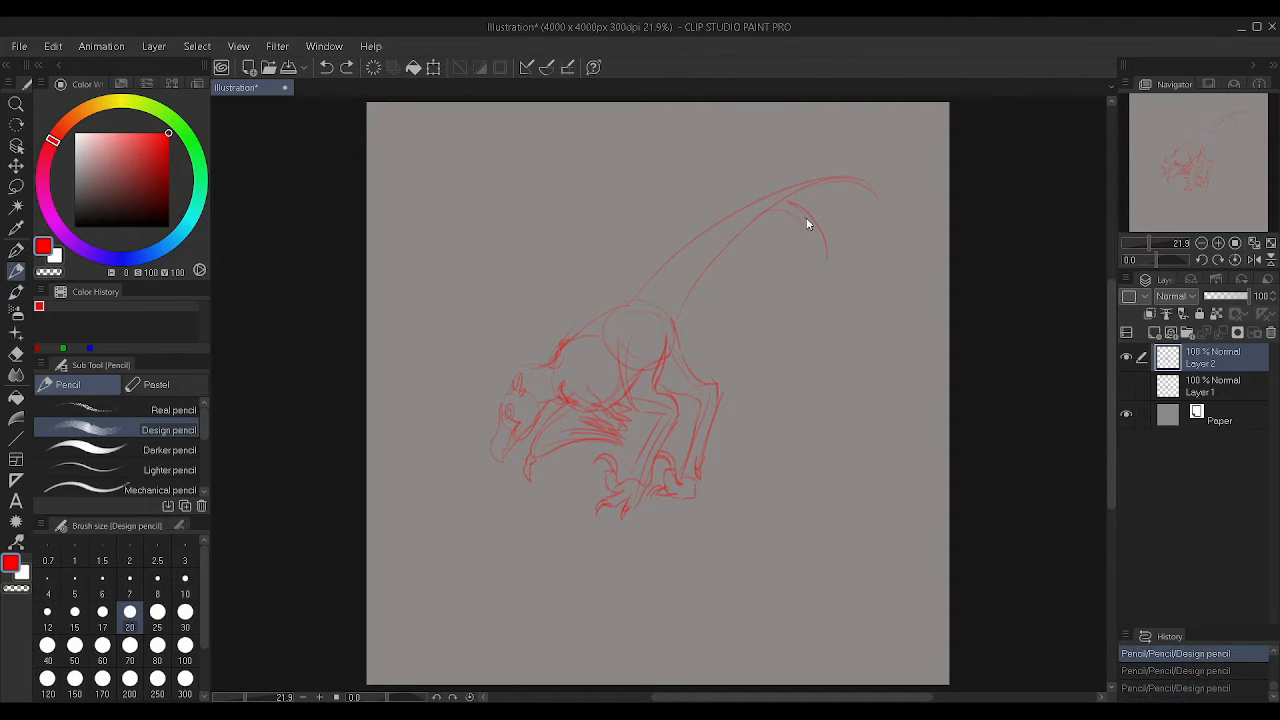
{"action": "left_click_drag", "start_coordinate": [780, 200], "coordinate": [900, 250]}
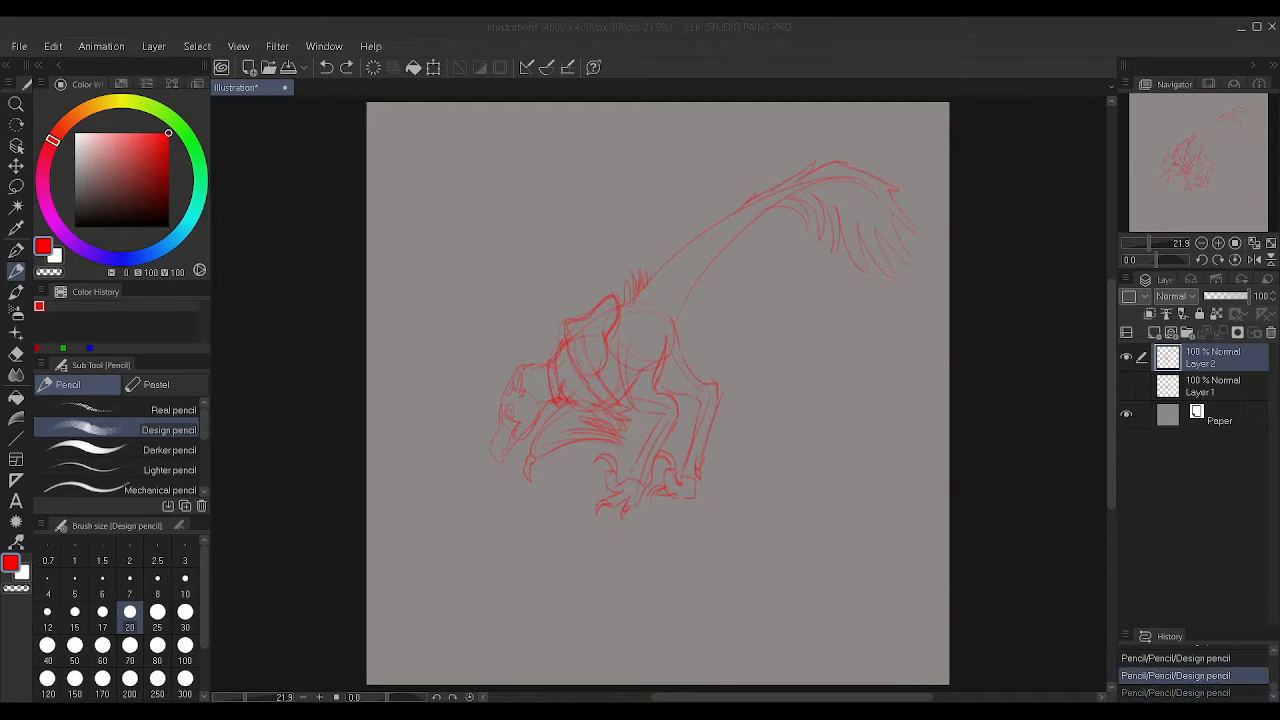
{"action": "left_click_drag", "start_coordinate": [560, 296], "coordinate": [610, 350]}
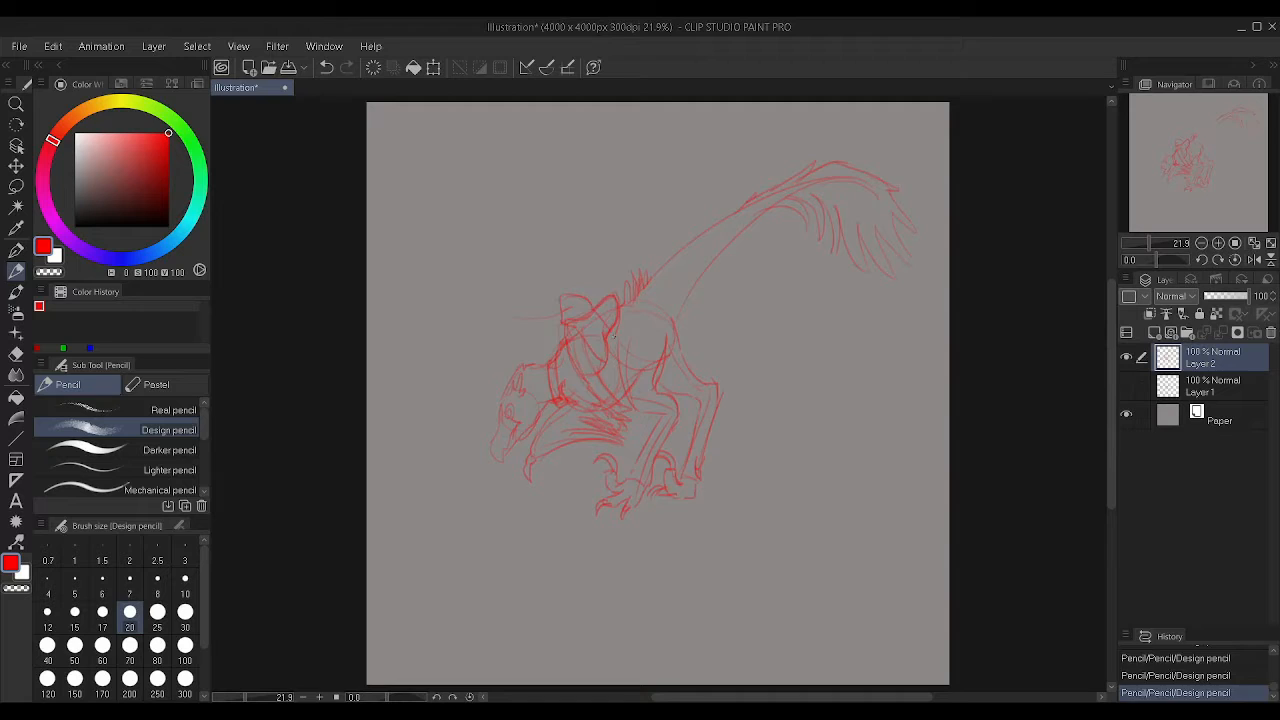
{"action": "left_click_drag", "start_coordinate": [560, 300], "coordinate": [600, 340]}
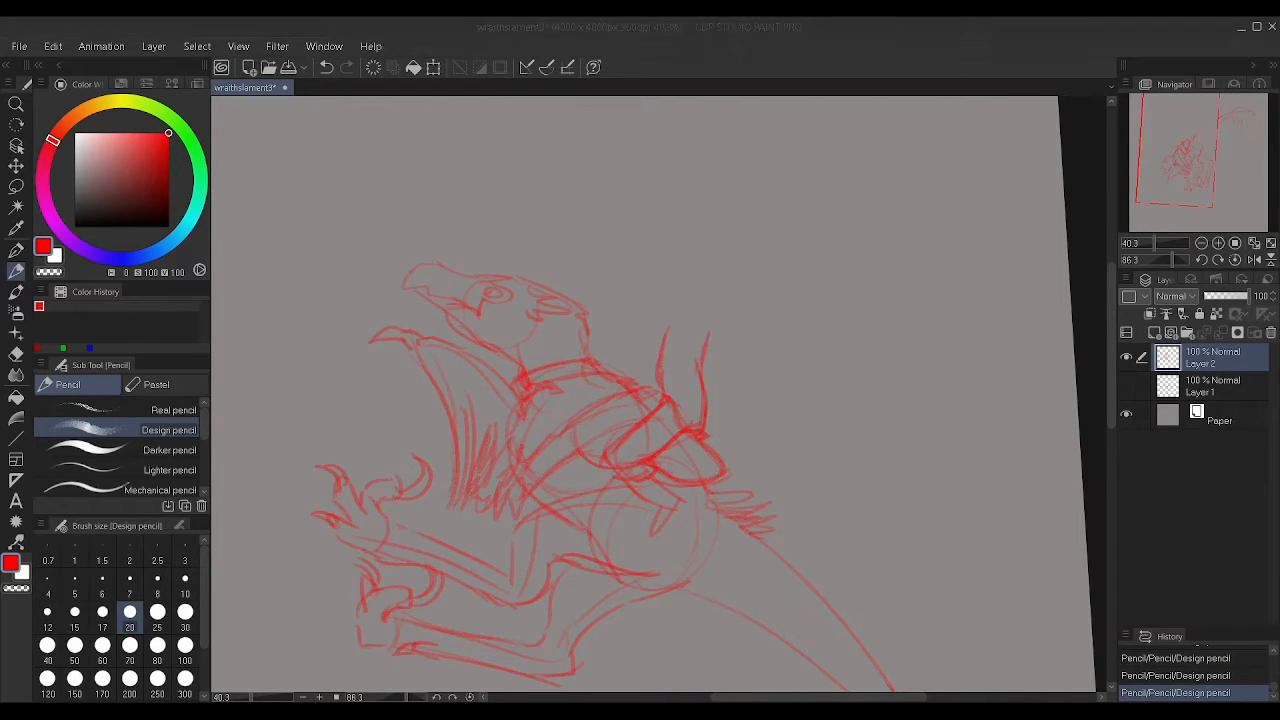
- Detail the seated rider's figure and rough in tree trunks and the ground line
{"action": "left_click_drag", "start_coordinate": [590, 390], "coordinate": [690, 320]}
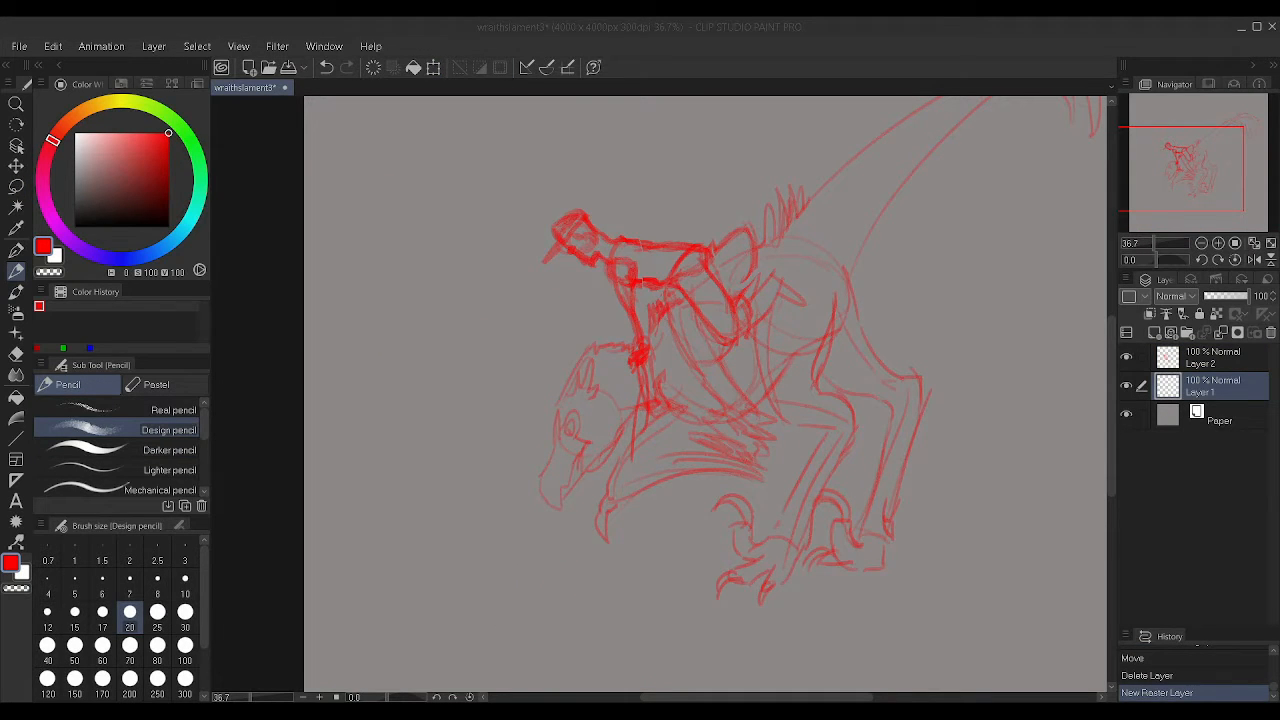
{"action": "left_click_drag", "start_coordinate": [376, 580], "coordinate": [480, 576]}
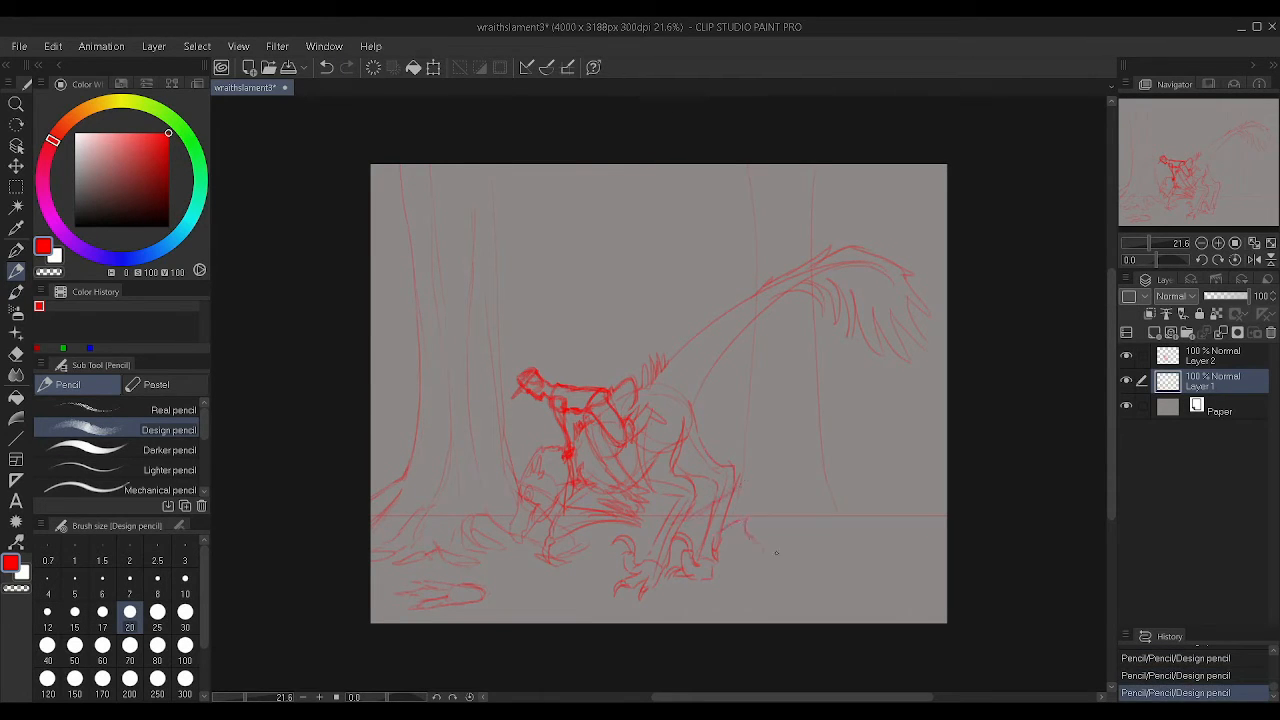
- Ink the raptor's head outline in black Consistent Pen over the red sketch
{"action": "left_click_drag", "start_coordinate": [750, 540], "coordinate": [796, 510]}
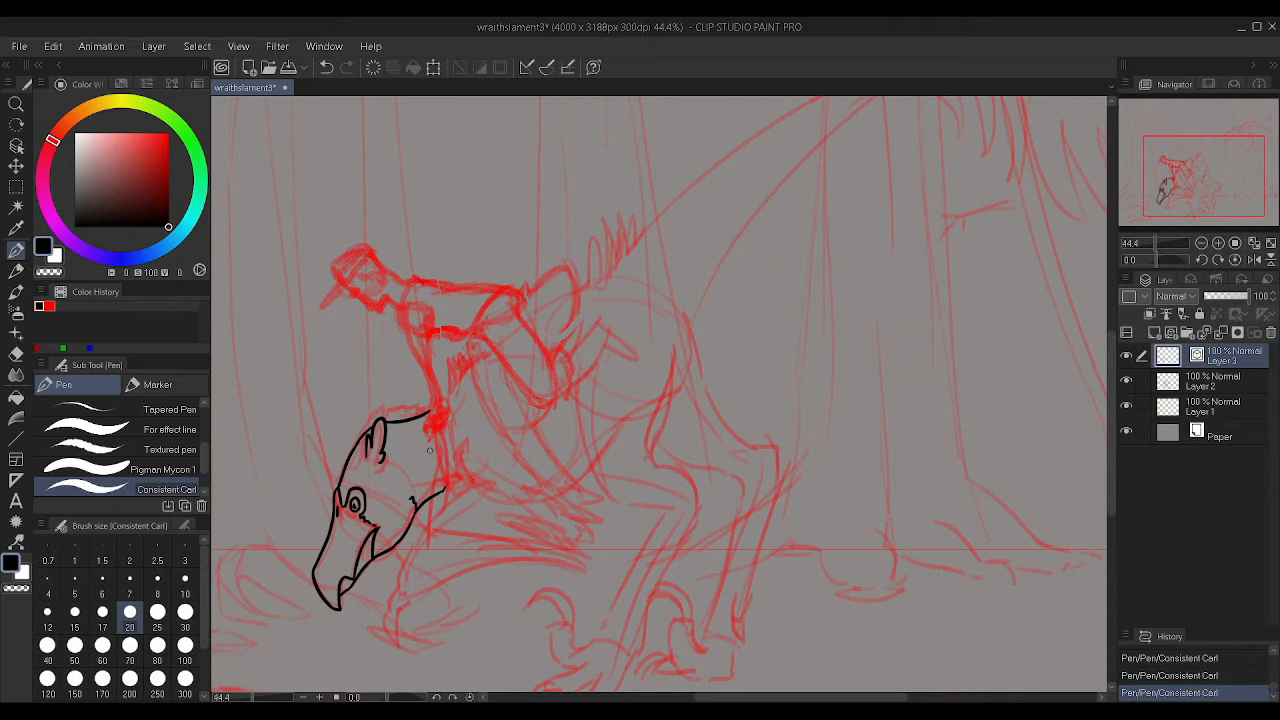
- Ink the feathered neck, the rider's body and hat, and the raptor's back and tail feathers
{"action": "left_click_drag", "start_coordinate": [460, 460], "coordinate": [520, 616]}
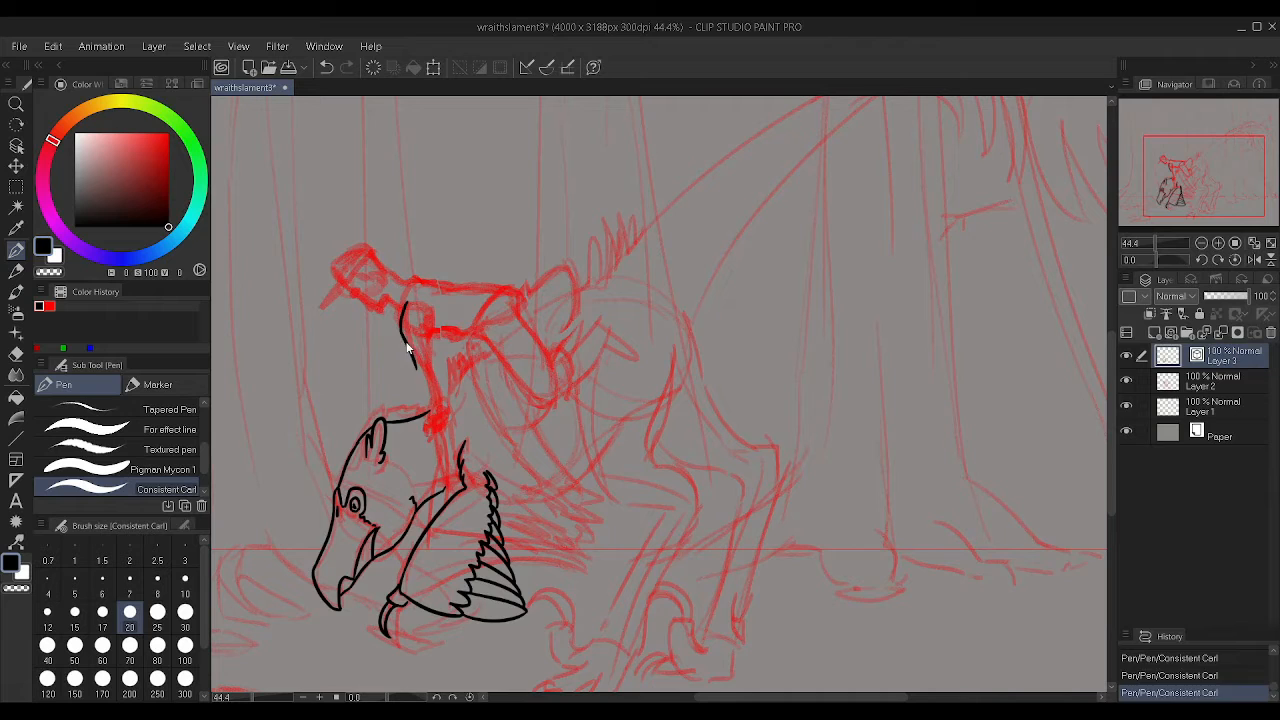
{"action": "left_click_drag", "start_coordinate": [410, 320], "coordinate": [430, 420]}
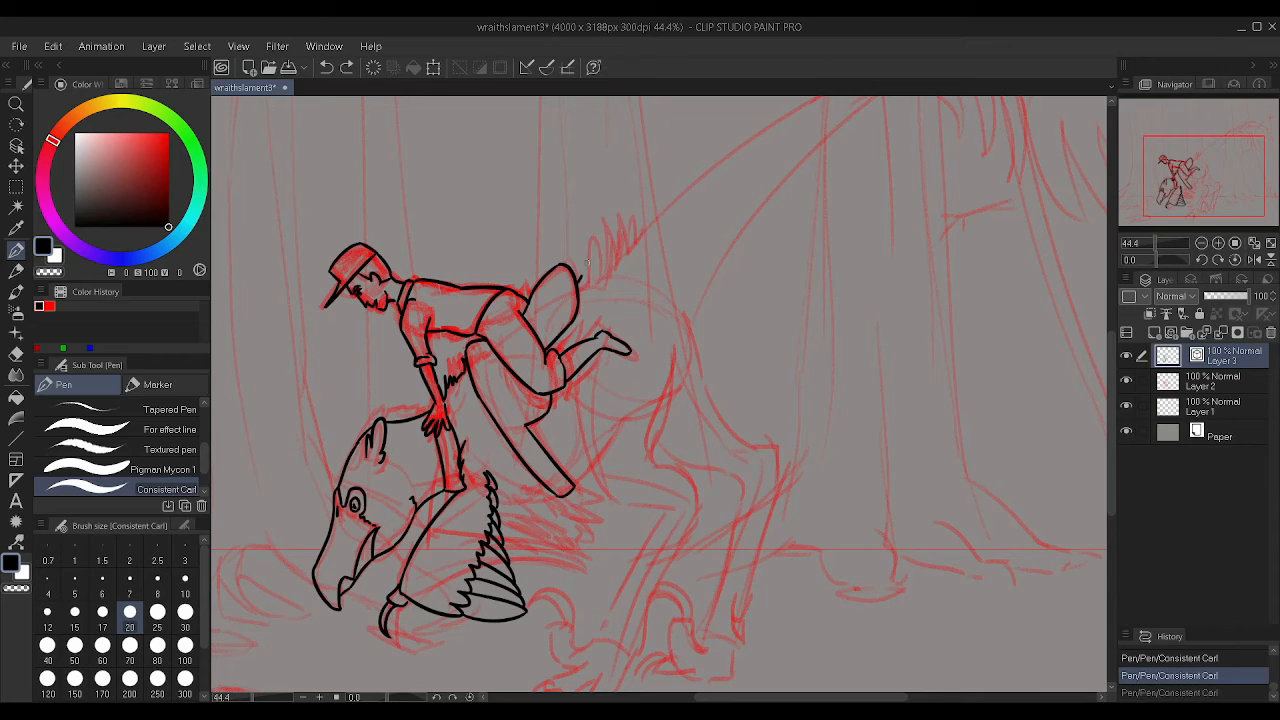
{"action": "left_click_drag", "start_coordinate": [580, 380], "coordinate": [700, 510]}
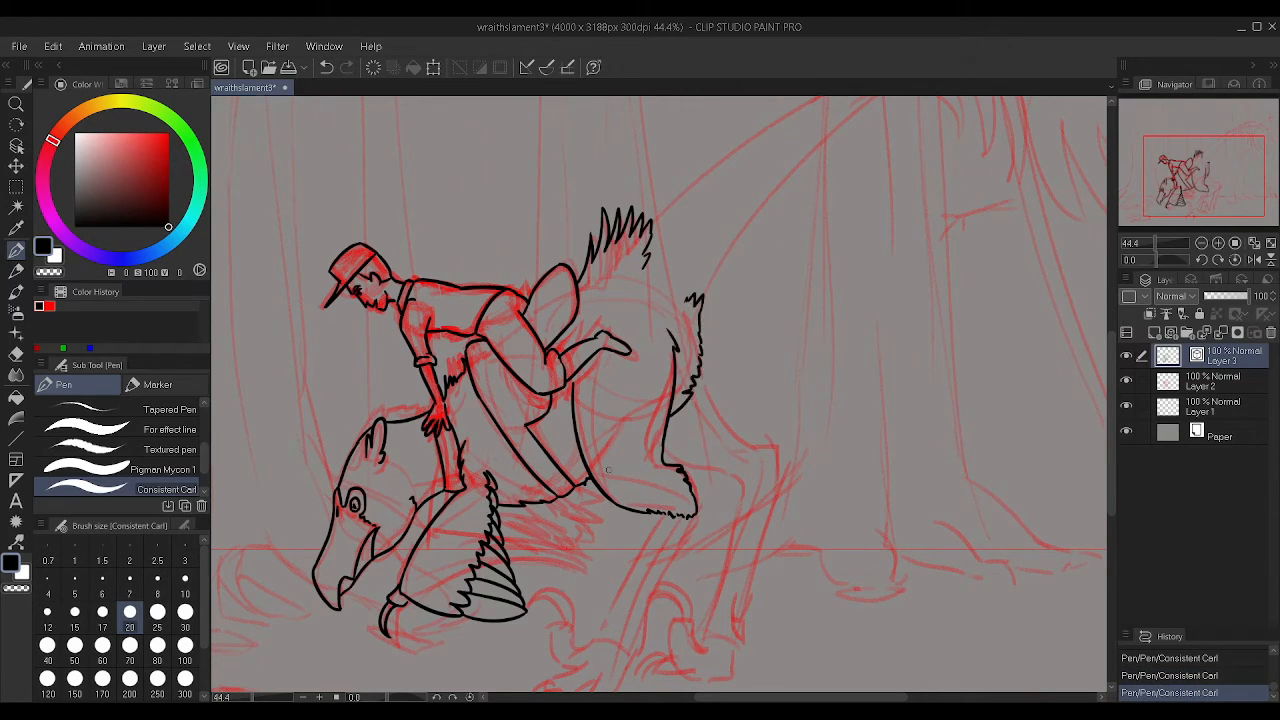
{"action": "scroll", "scroll_direction": "down", "scroll_amount": 3}
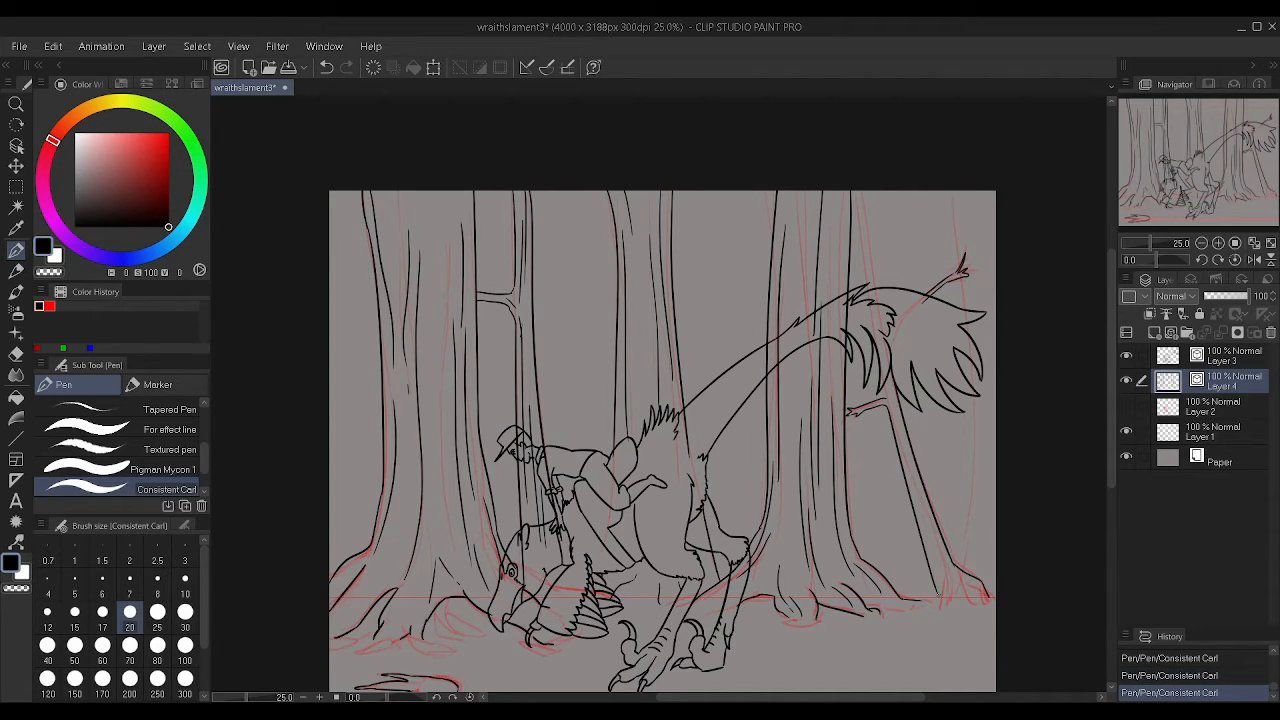
- Erase stray and leftover ink strokes with the vector Eraser
{"action": "left_click_drag", "start_coordinate": [860, 196], "coordinate": [970, 596]}
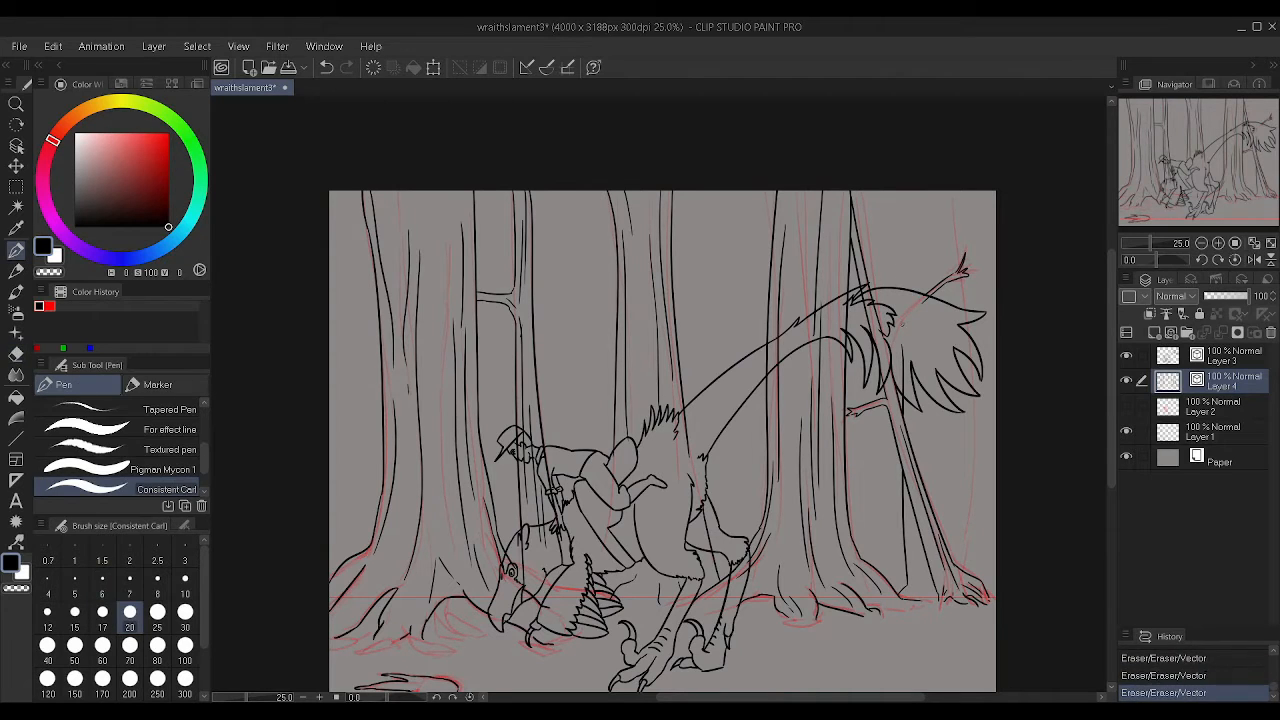
{"action": "left_click_drag", "start_coordinate": [904, 190], "coordinate": [960, 580]}
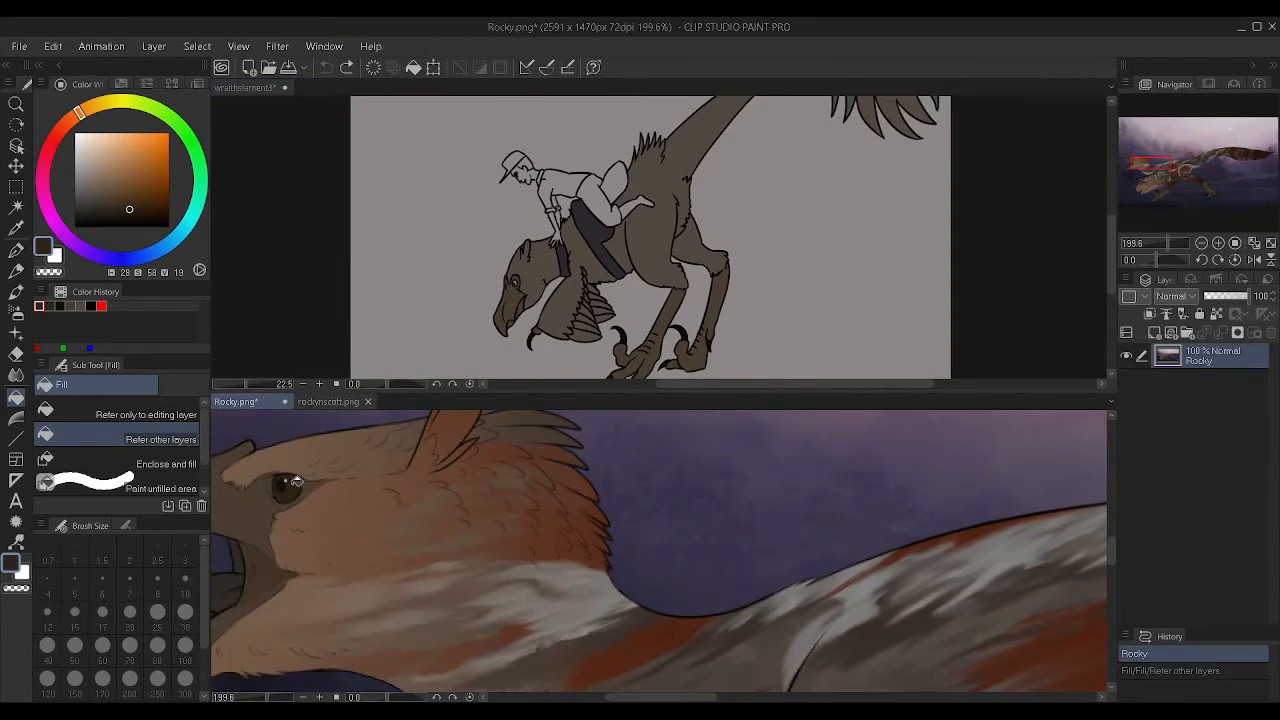
- Return to the forest illustration and flat-fill the tree trunks with teal
{"action": "left_click", "coordinate": [244, 88]}
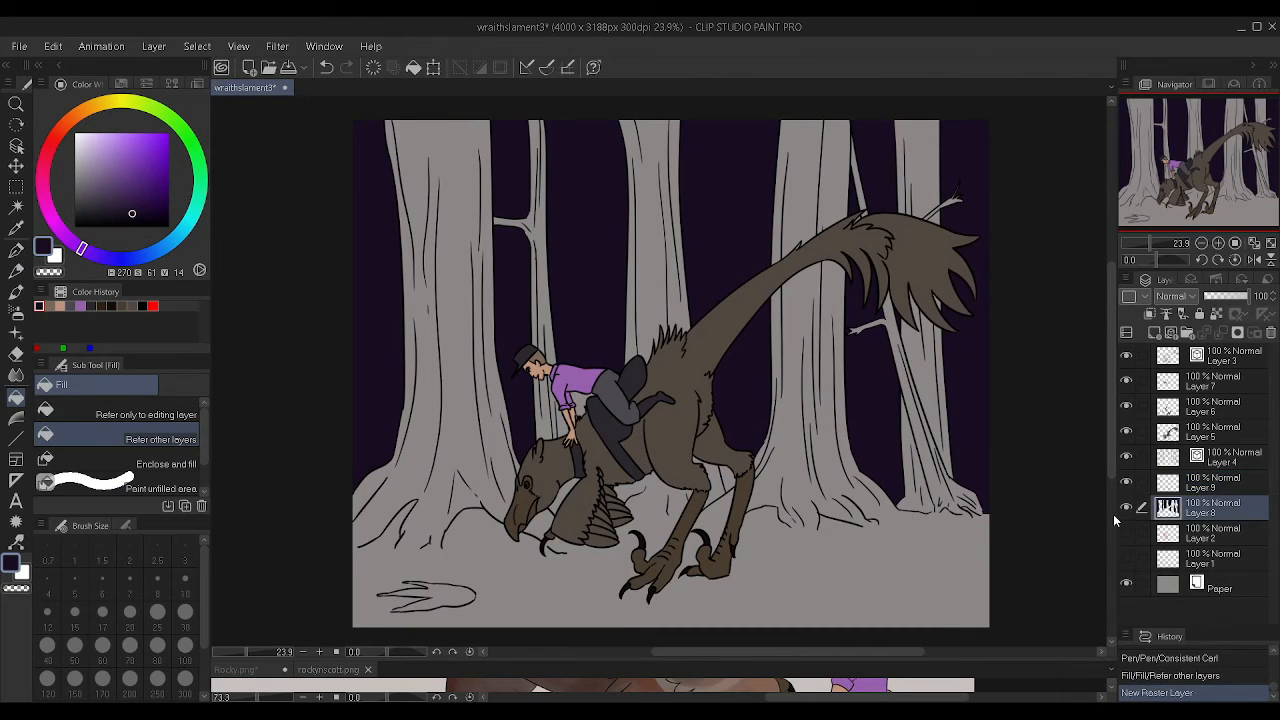
{"action": "left_click", "coordinate": [596, 460]}
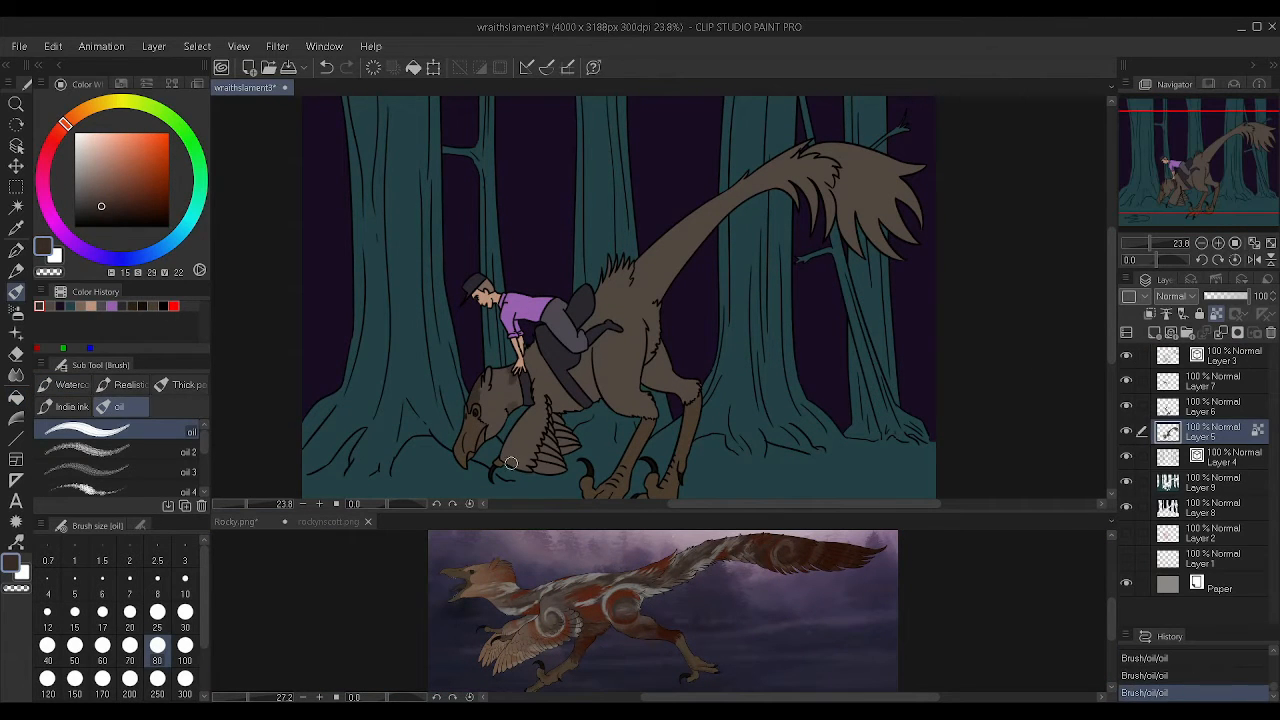
- Paint rust swirl markings on the raptor and texture strokes across the teal forest floor
{"action": "left_click_drag", "start_coordinate": [510, 462], "coordinate": [562, 404]}
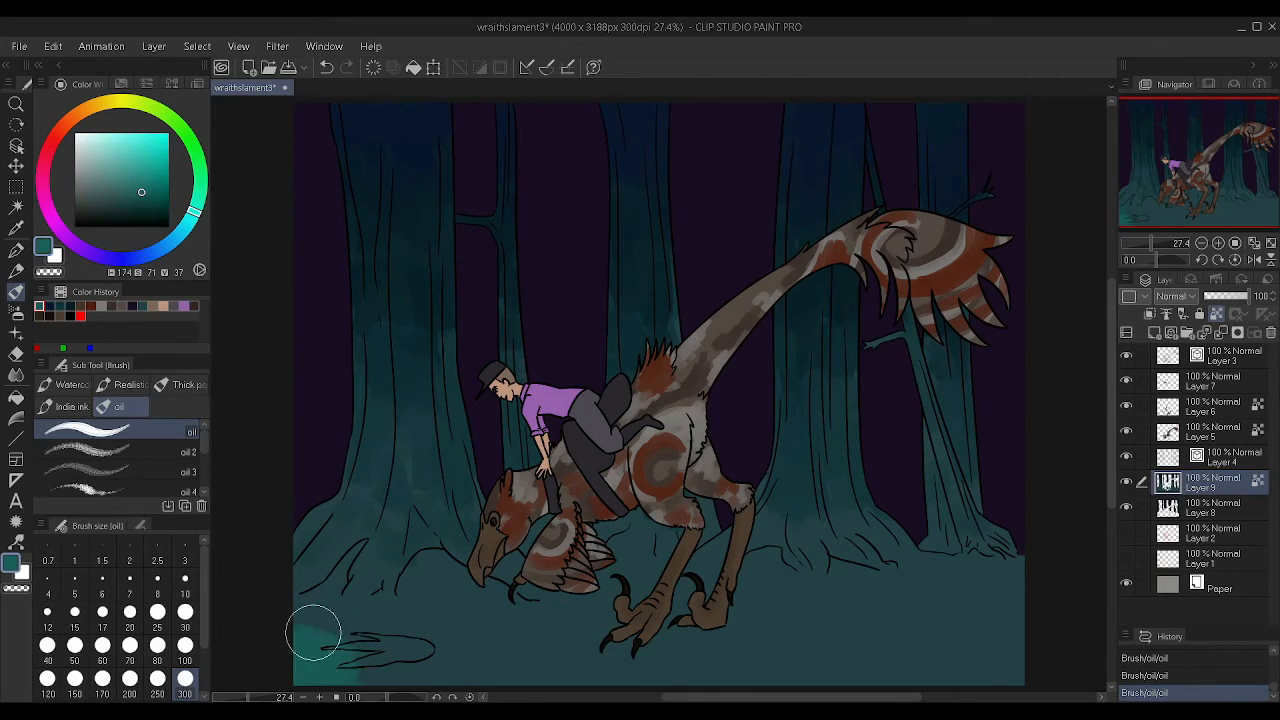
{"action": "left_click_drag", "start_coordinate": [312, 632], "coordinate": [992, 602]}
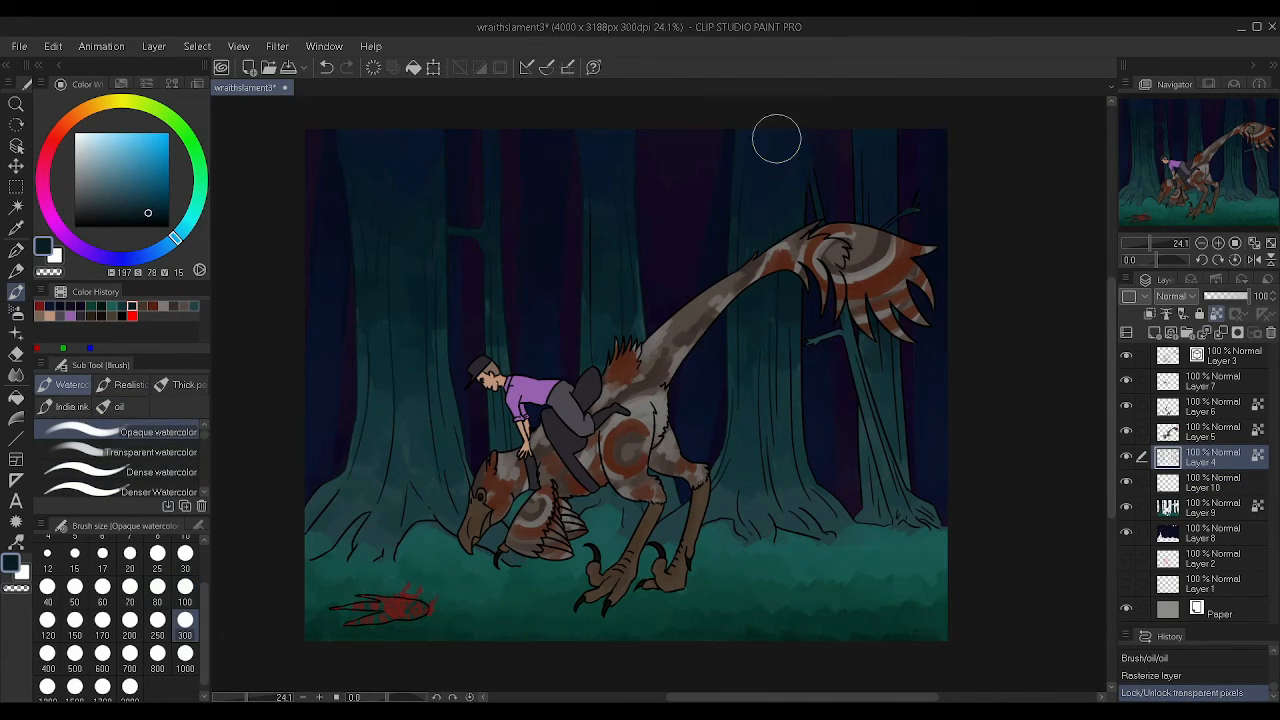
- Paint a red watercolour splatter beside the raptor's feet and lower its layer opacity
{"action": "left_click_drag", "start_coordinate": [776, 138], "coordinate": [776, 270]}
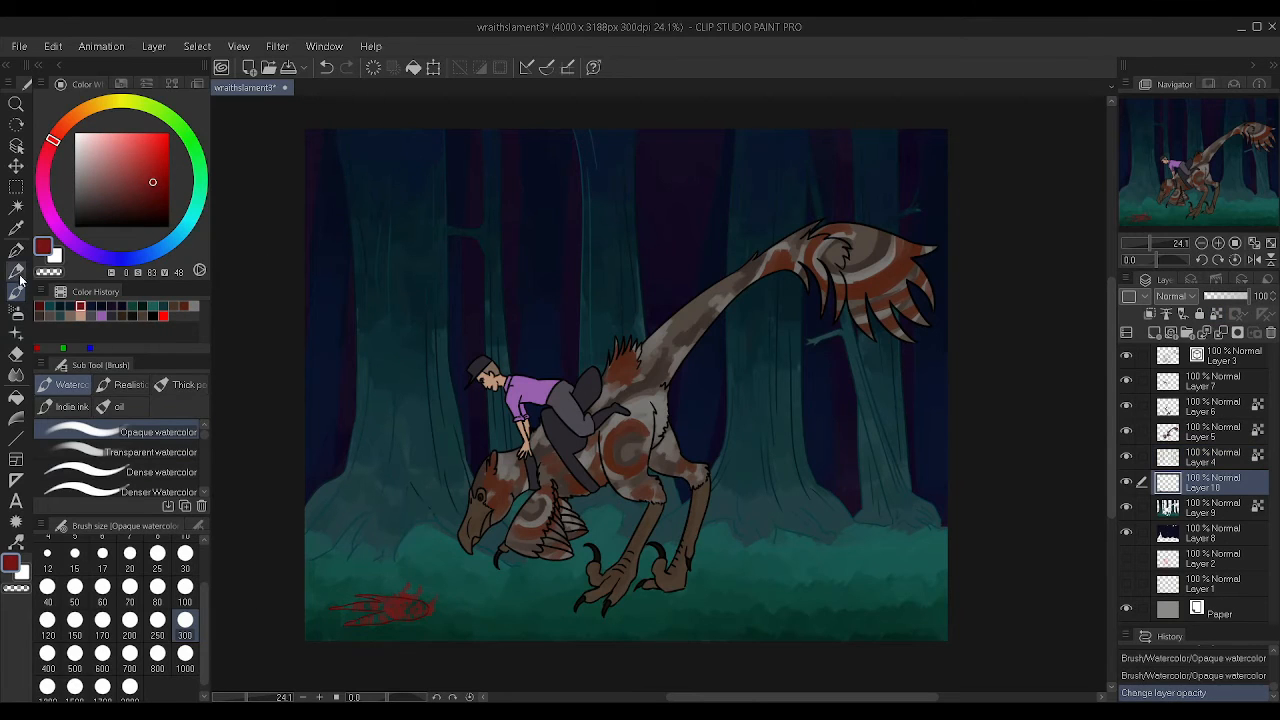
{"action": "left_click", "coordinate": [150, 452]}
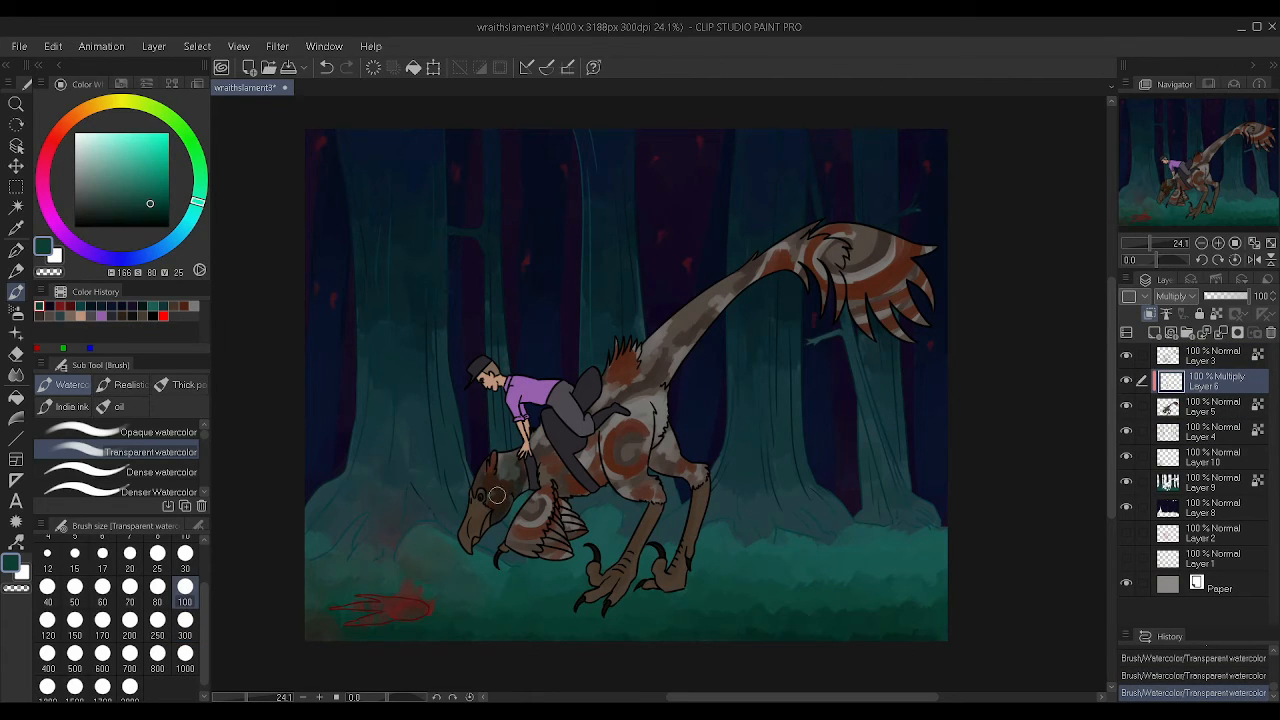
- Paint Multiply shadow strokes over the scene and move to the next shading layer
{"action": "left_click_drag", "start_coordinate": [496, 496], "coordinate": [576, 468]}
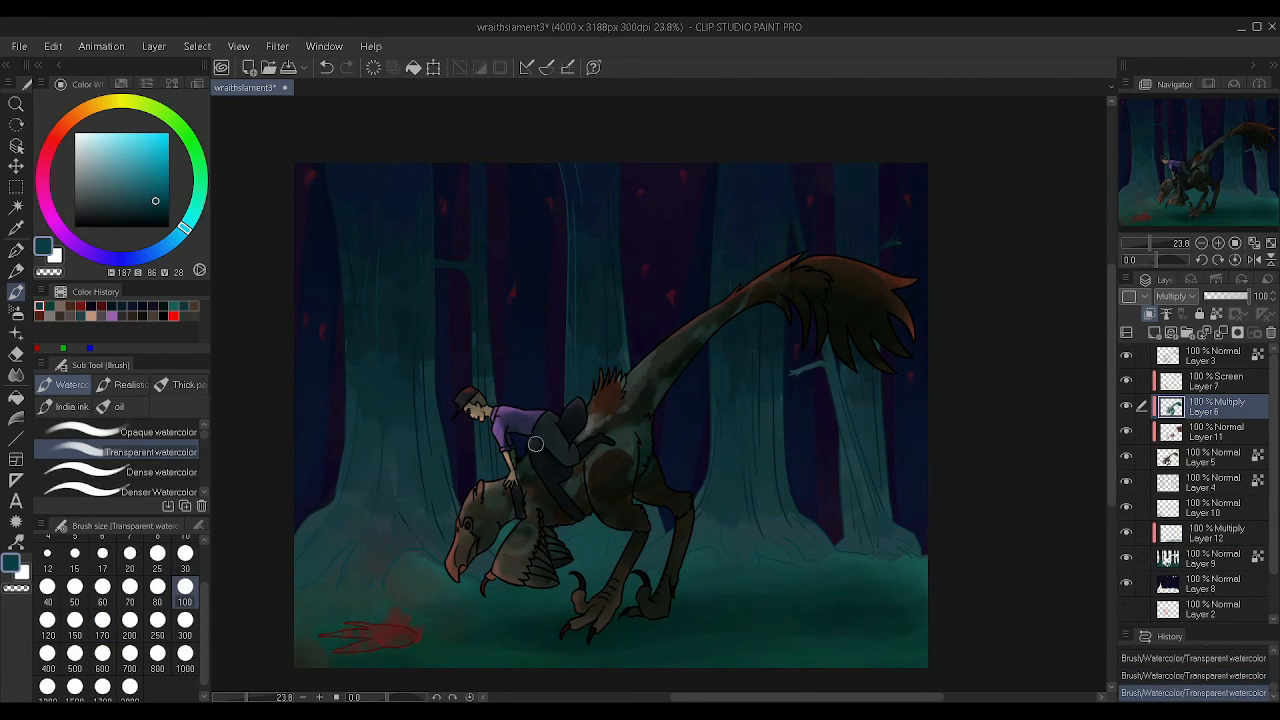
{"action": "left_click", "coordinate": [1212, 532]}
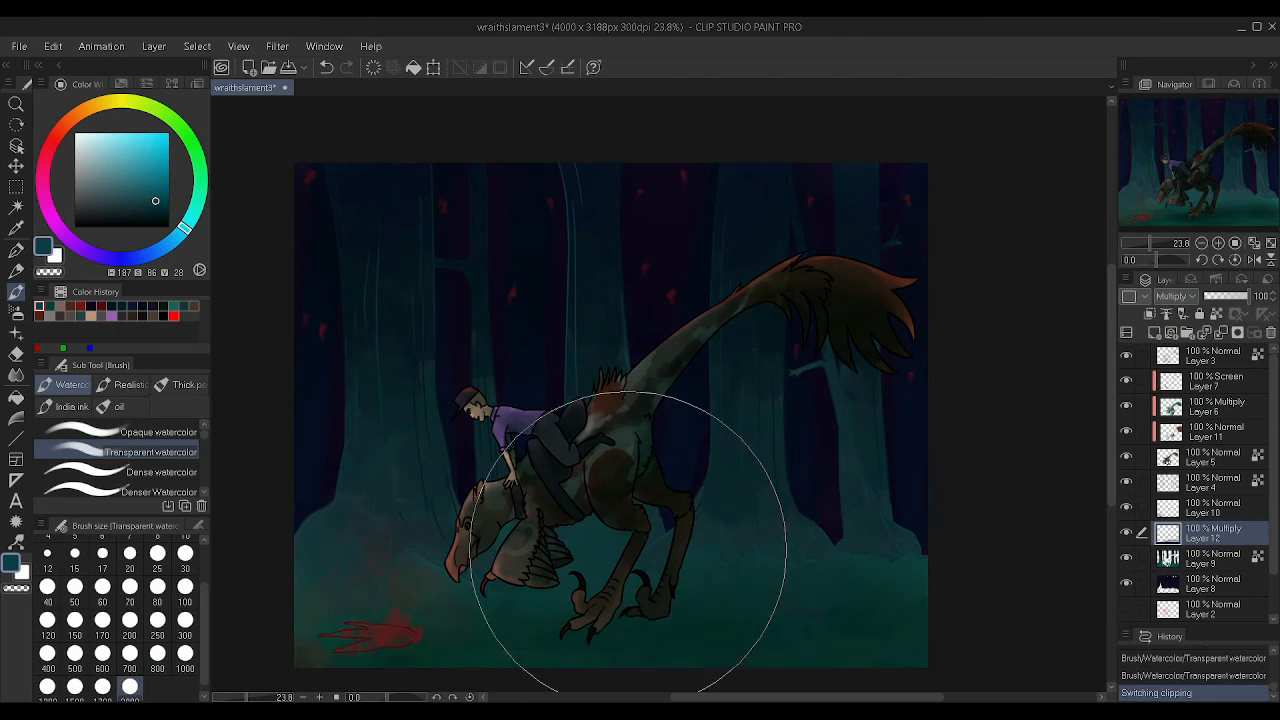